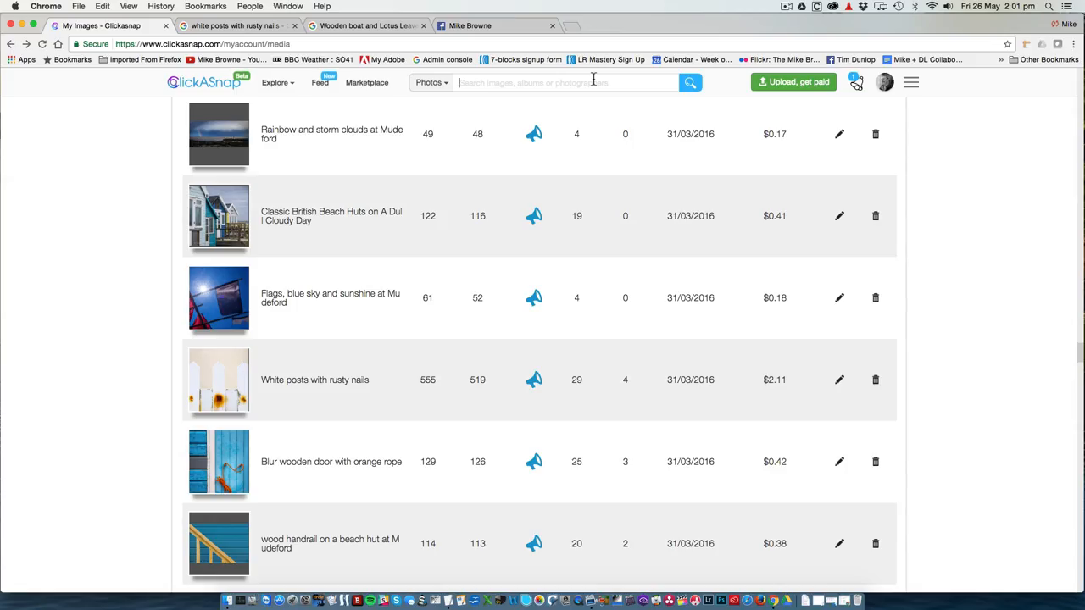
mouse_move(430, 122)
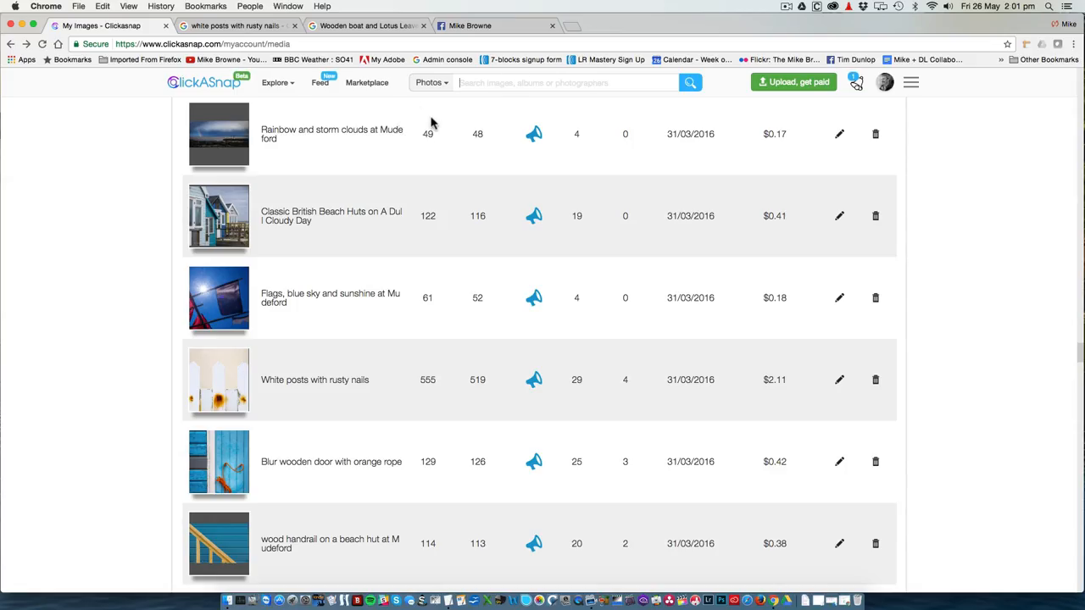
mouse_move(427, 330)
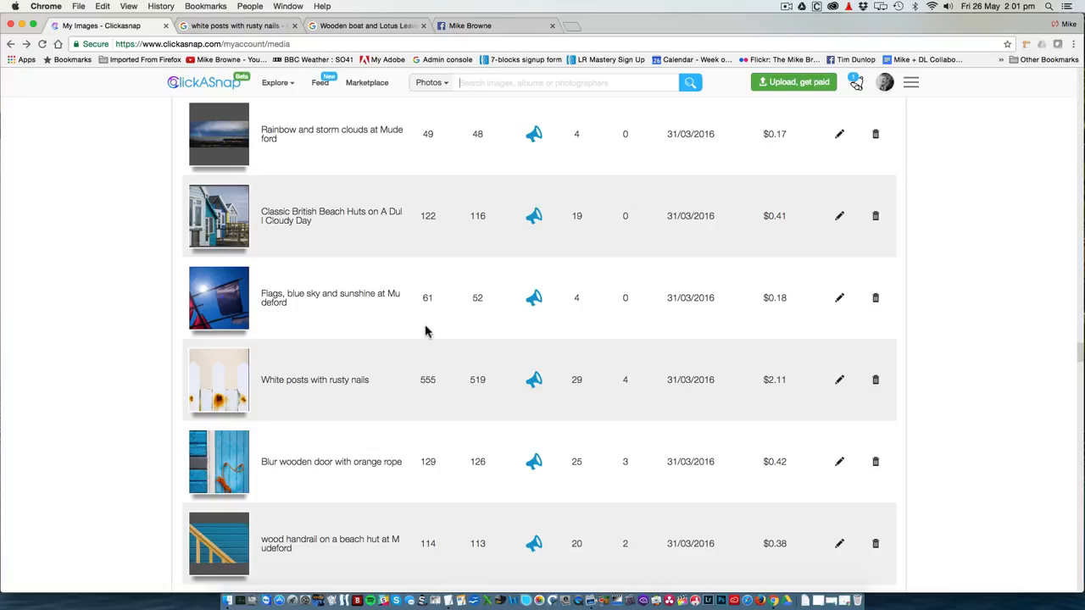
mouse_move(434, 229)
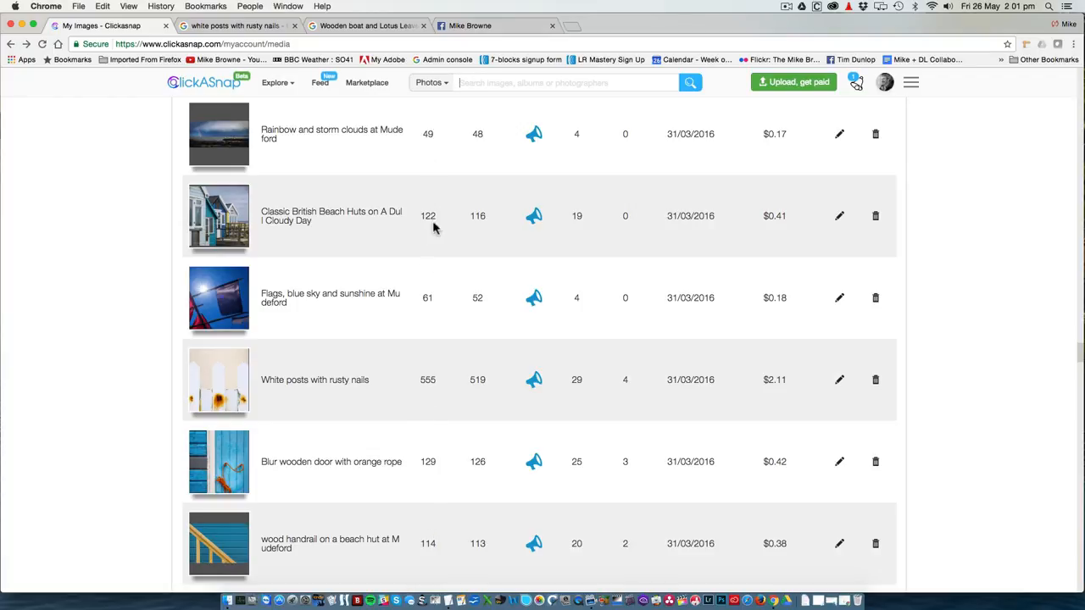
mouse_move(481, 228)
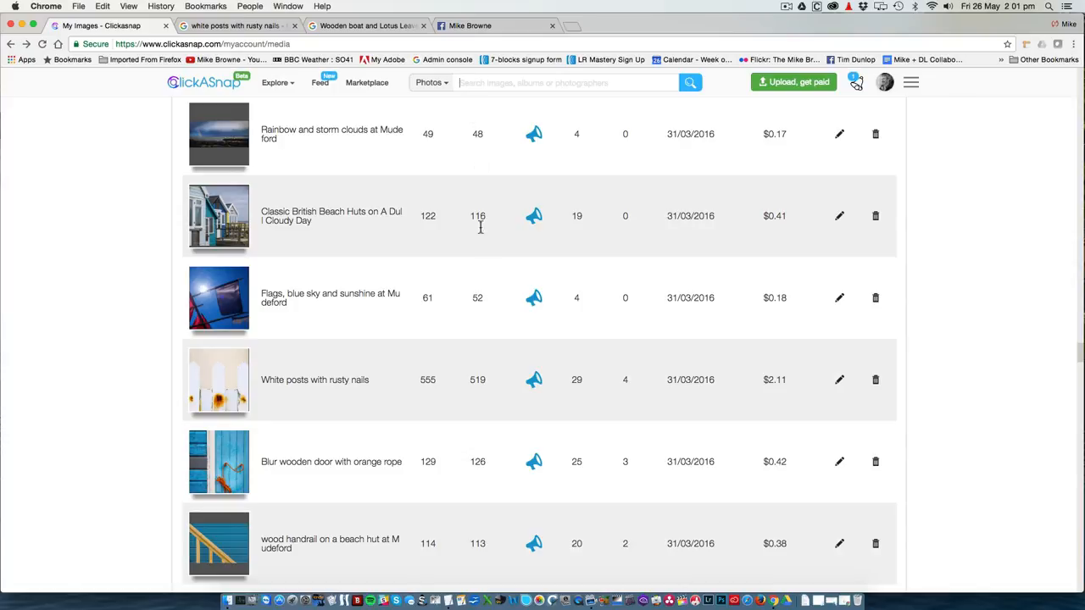
mouse_move(482, 149)
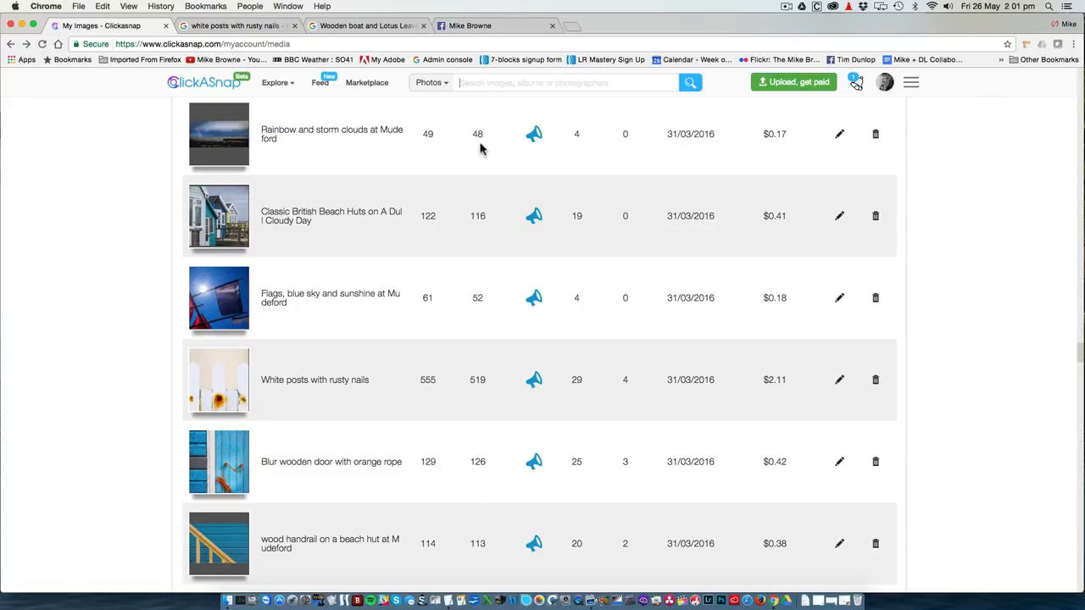
mouse_move(485, 331)
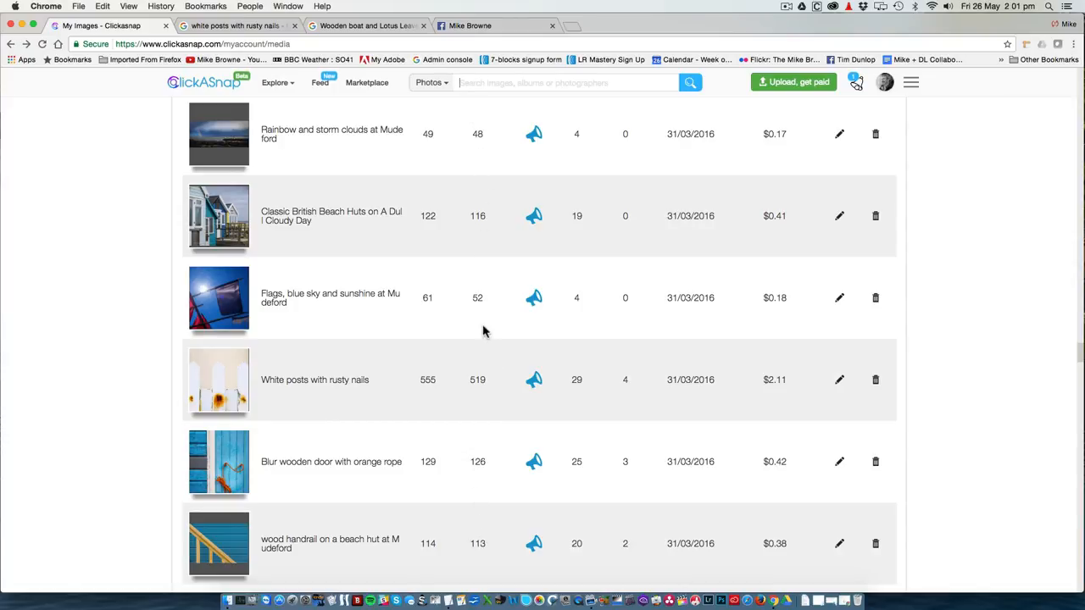
mouse_move(430, 369)
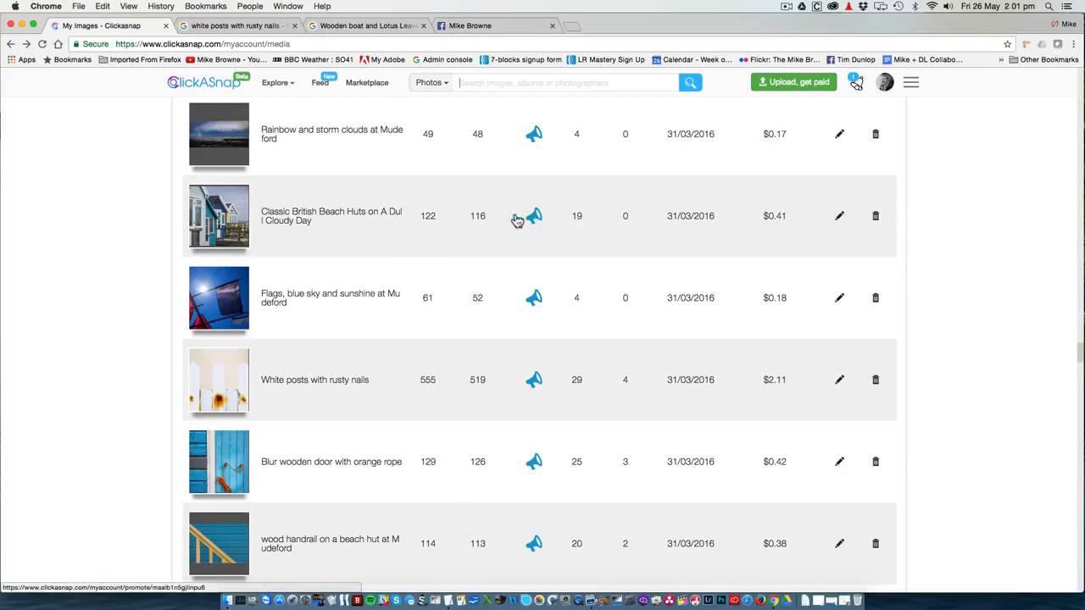
mouse_move(478, 229)
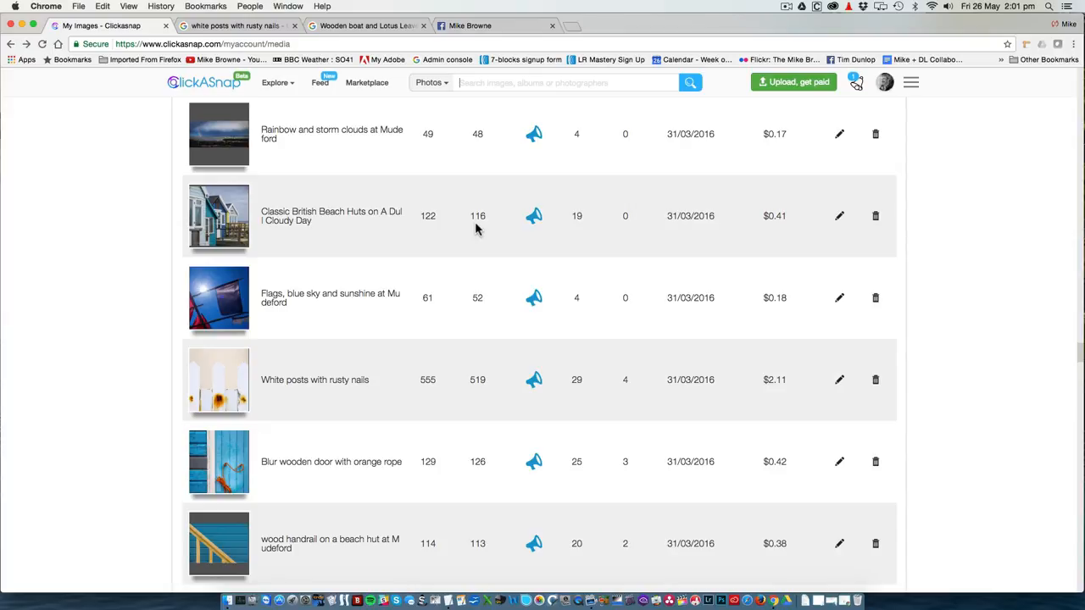
mouse_move(306, 183)
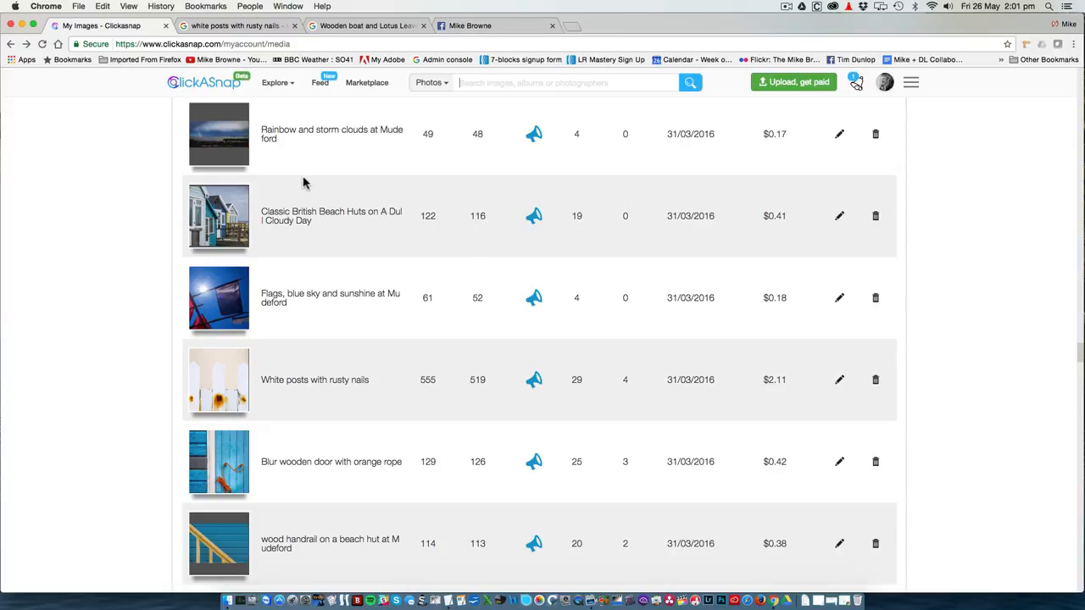
Step: View the Rainbow and storm clouds at Mudeford photo, start a Pinterest pin, then dismiss it
left_click(218, 134)
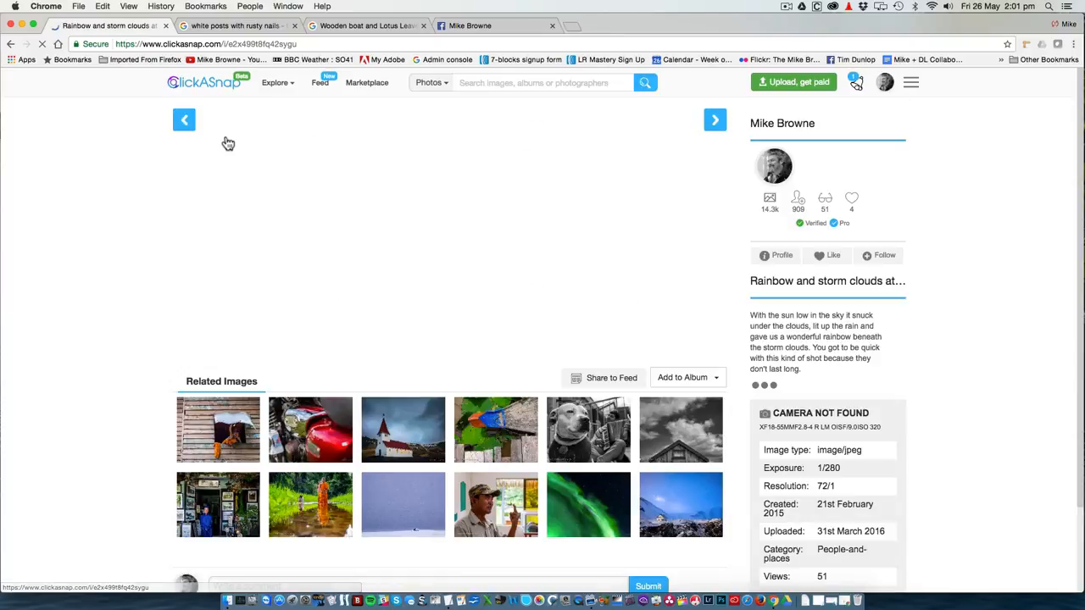
scroll("down", 3)
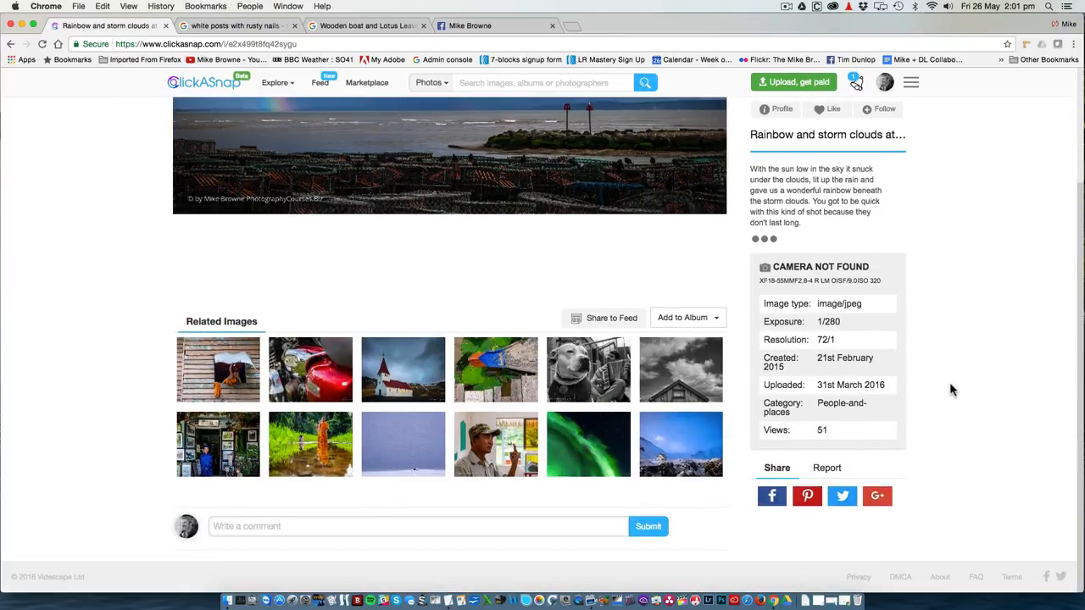
mouse_move(841, 495)
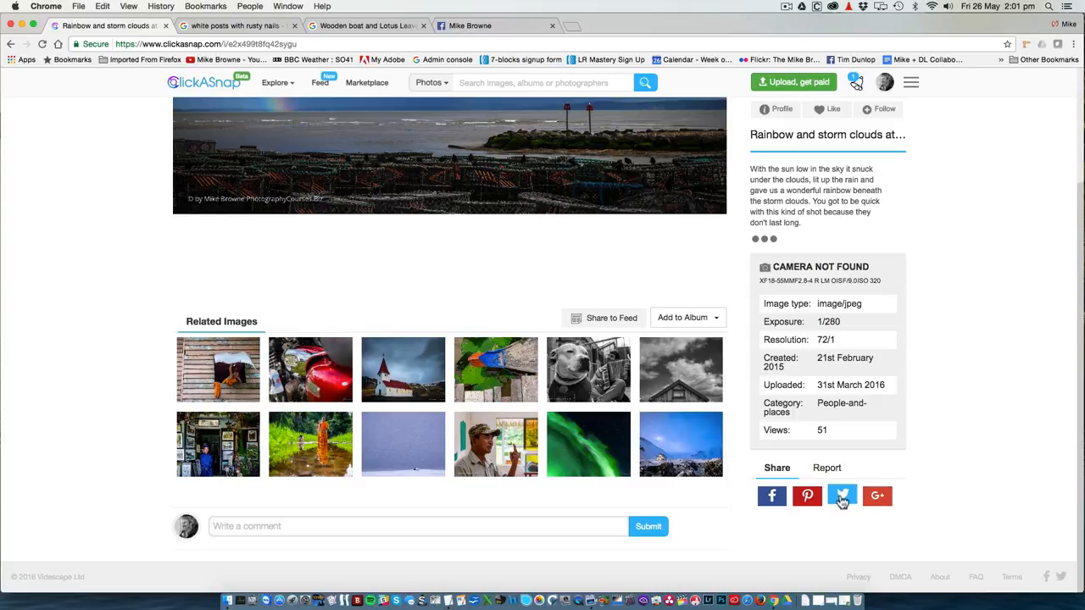
mouse_move(807, 495)
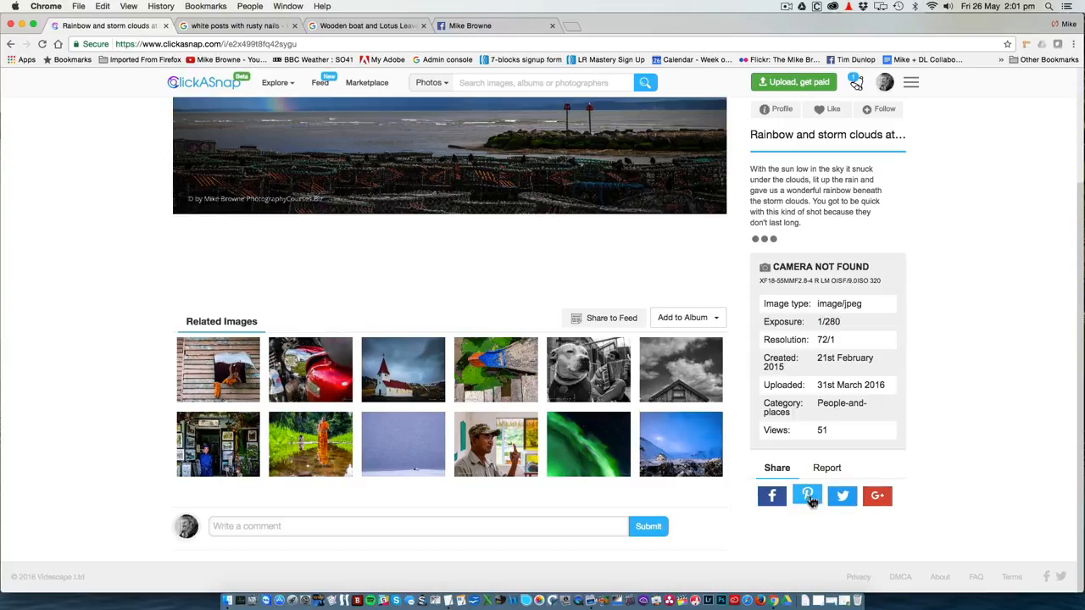
left_click(808, 496)
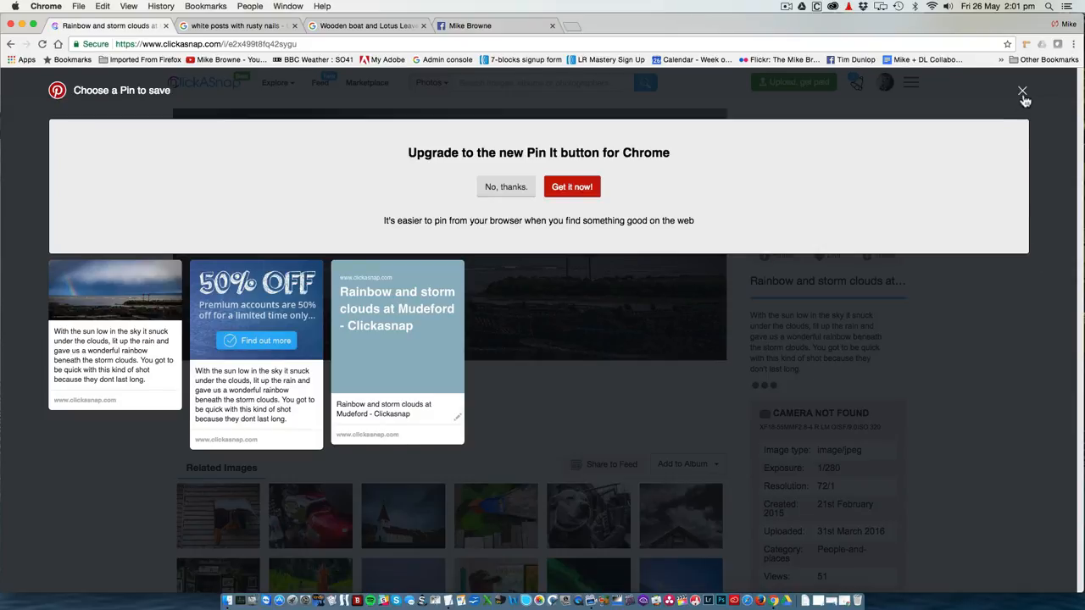
left_click(1023, 92)
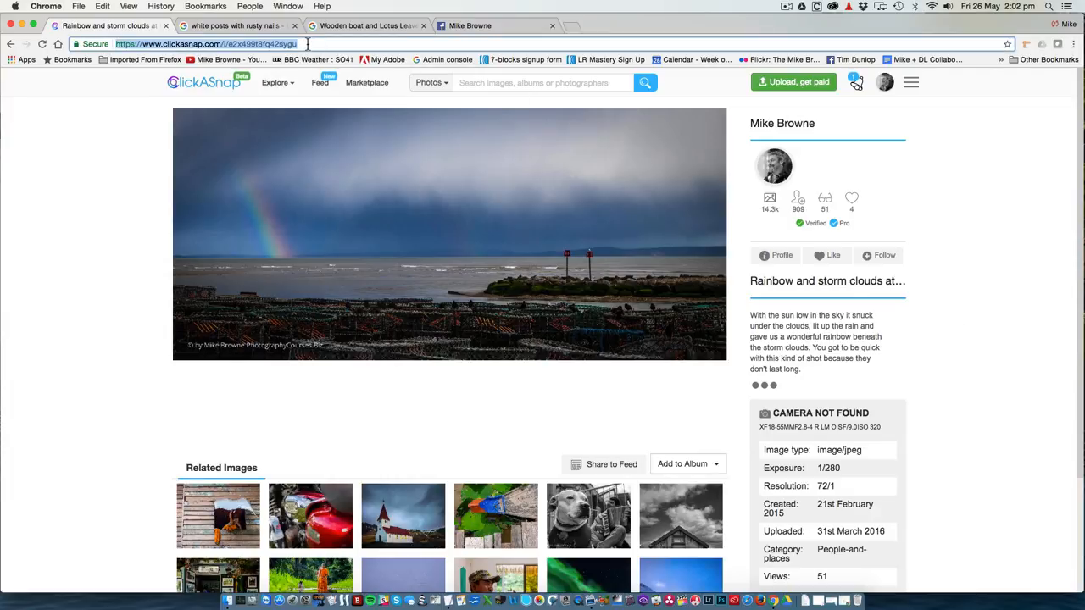
Step: Post 'Lucky with the weather' with the ClickASnap rainbow link preview to the Facebook timeline
left_click(471, 25)
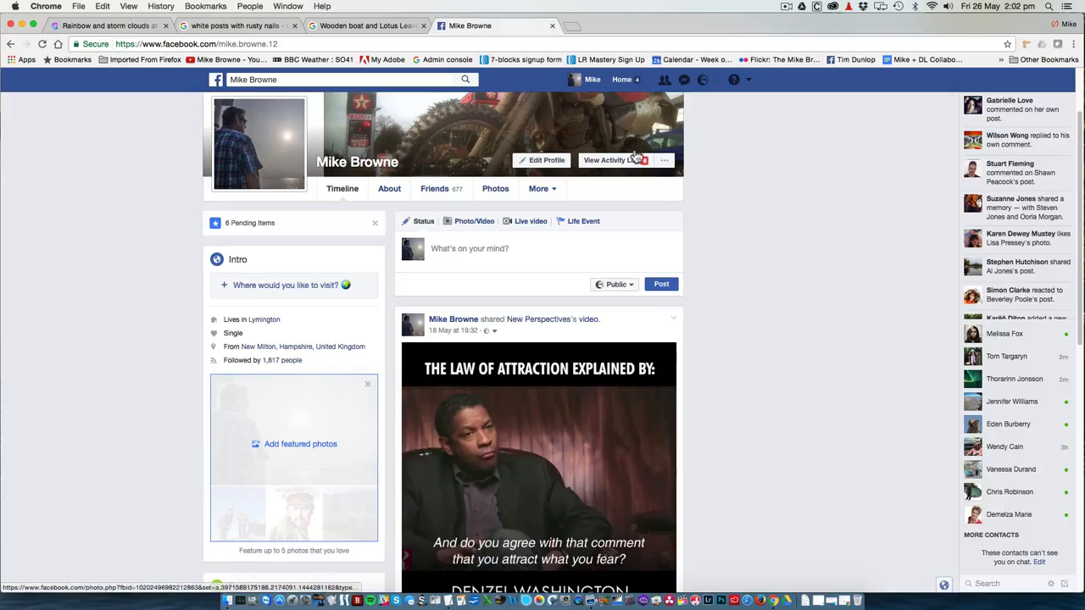
left_click(469, 248)
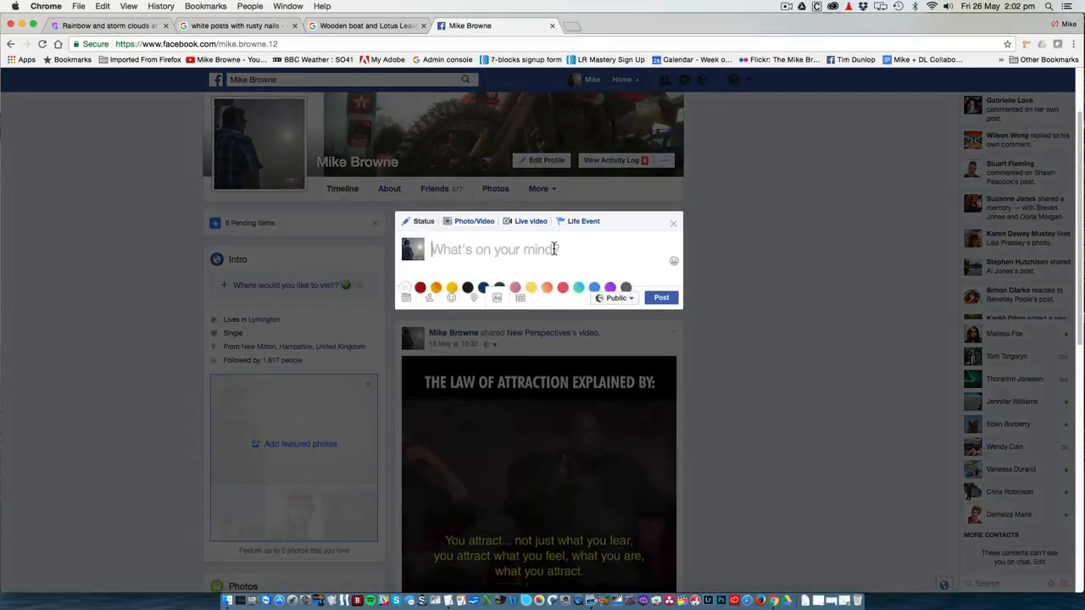
type("Lucky")
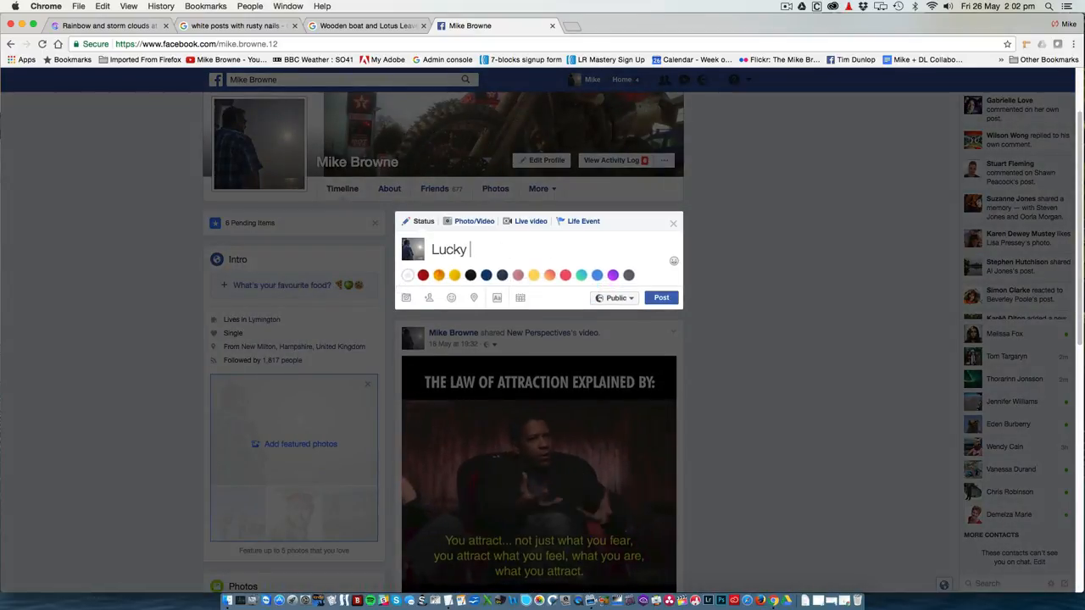
type("with the weather")
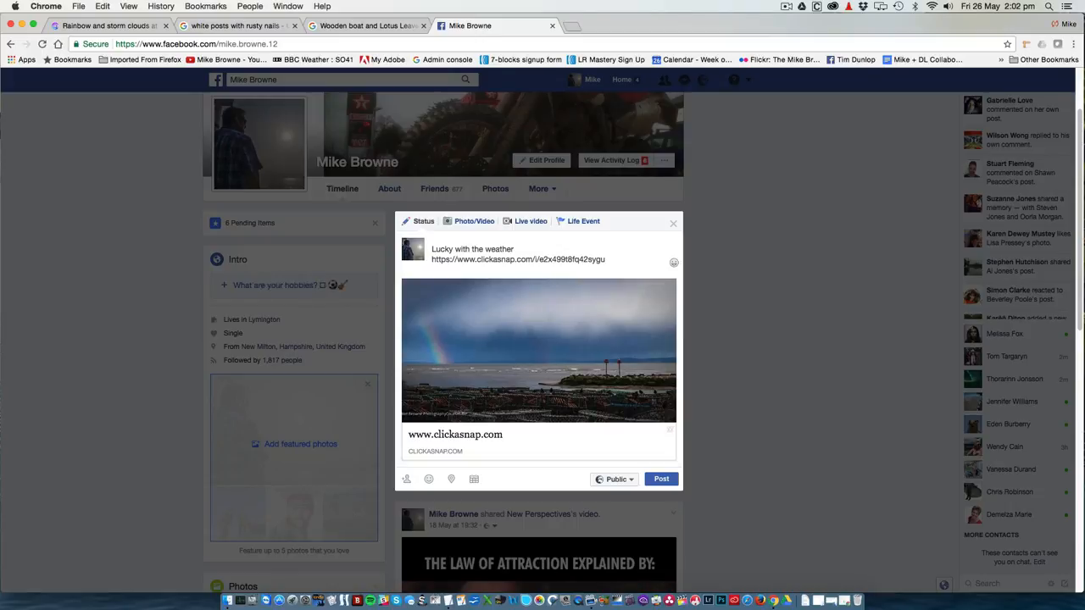
mouse_move(709, 356)
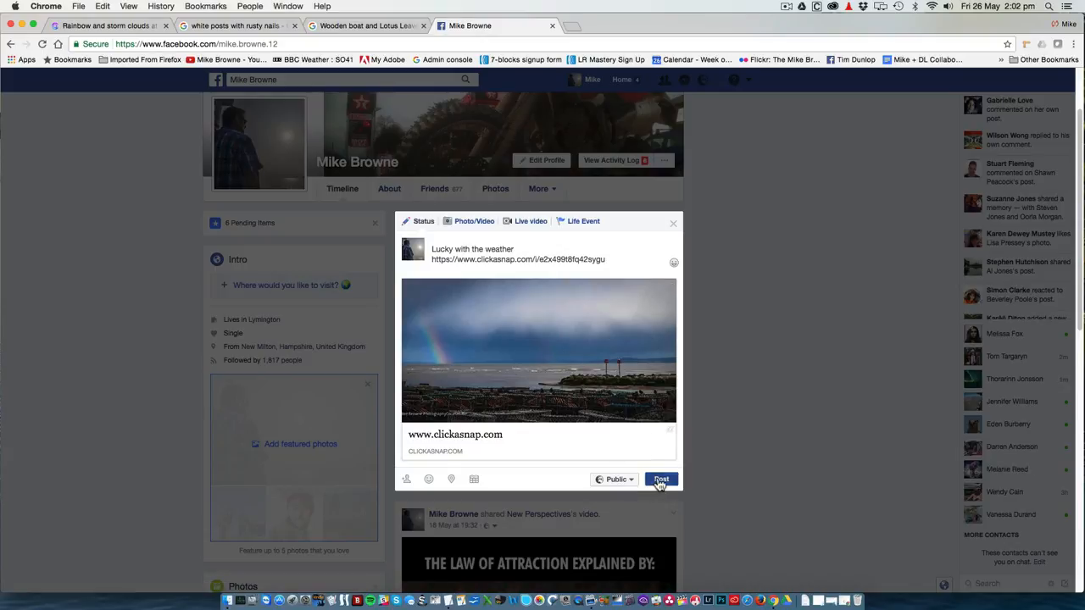
left_click(661, 480)
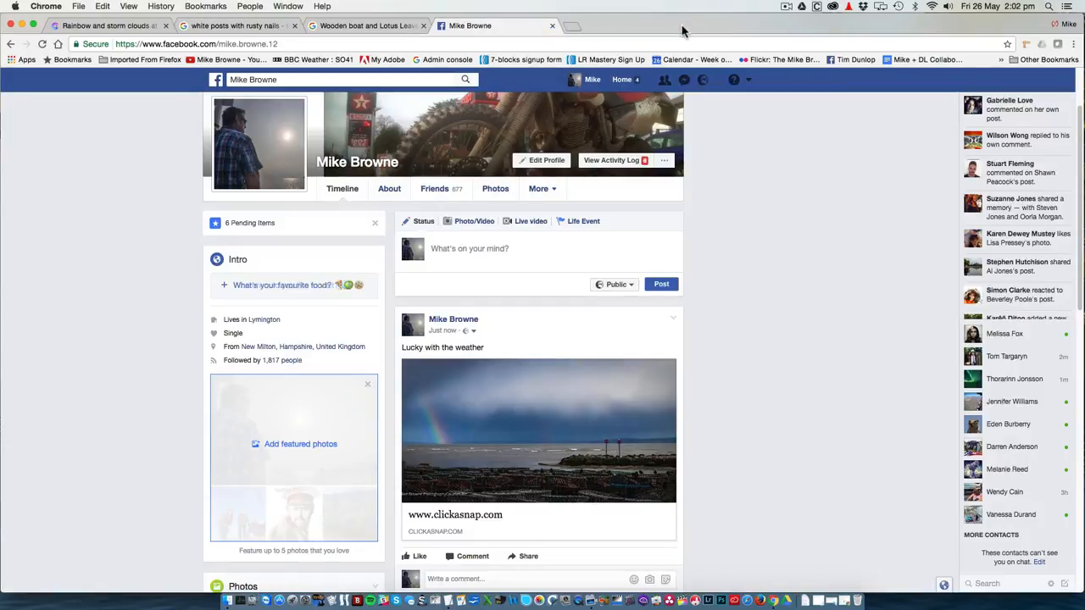
Step: View the White posts with rusty nails photo page, then go back to the uploaded images list
left_click(109, 26)
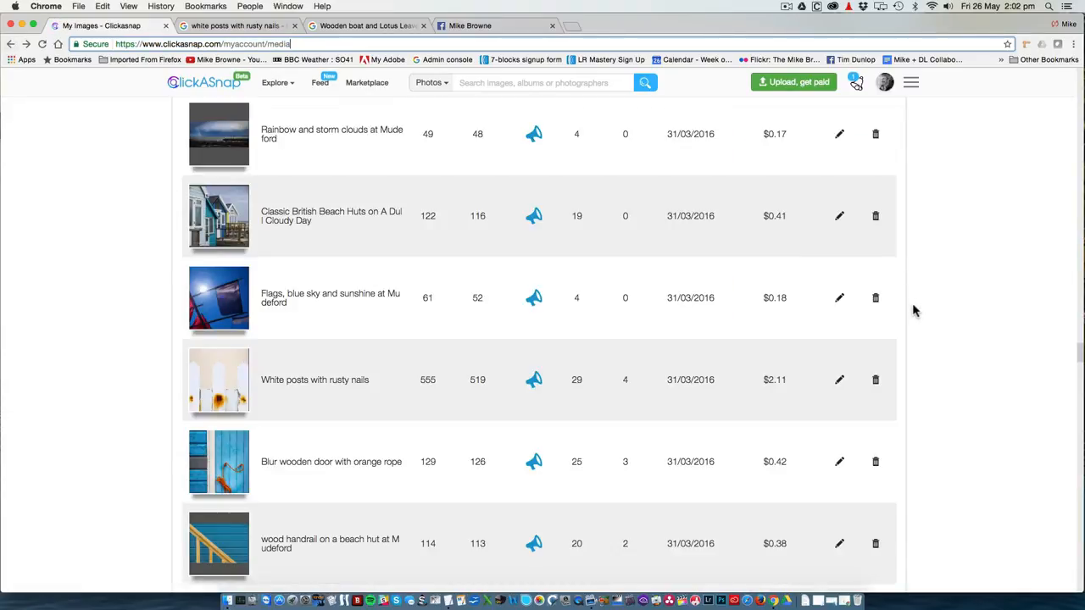
mouse_move(237, 383)
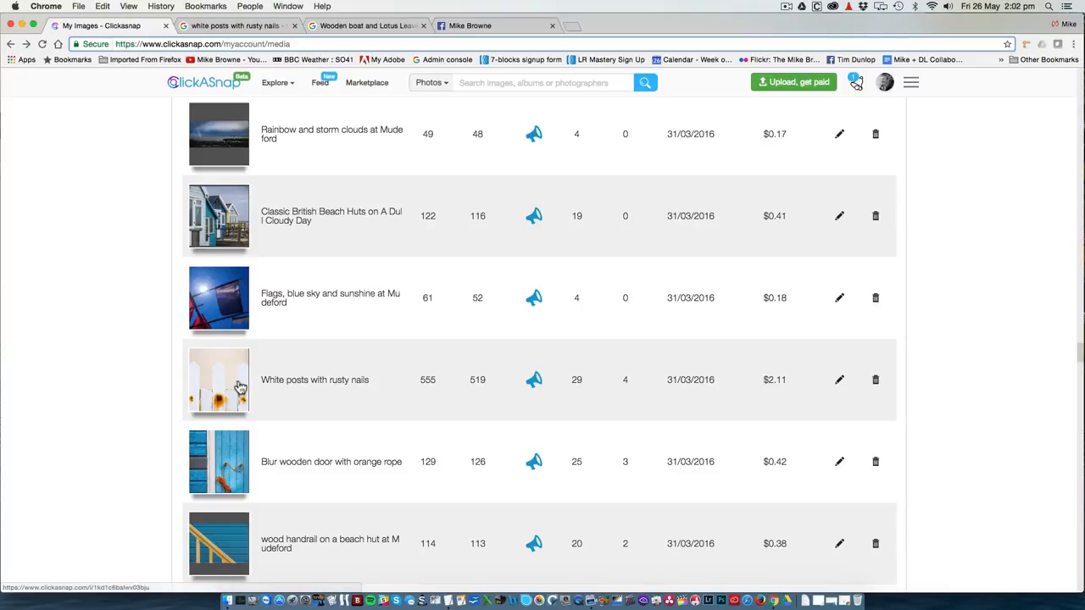
left_click(219, 379)
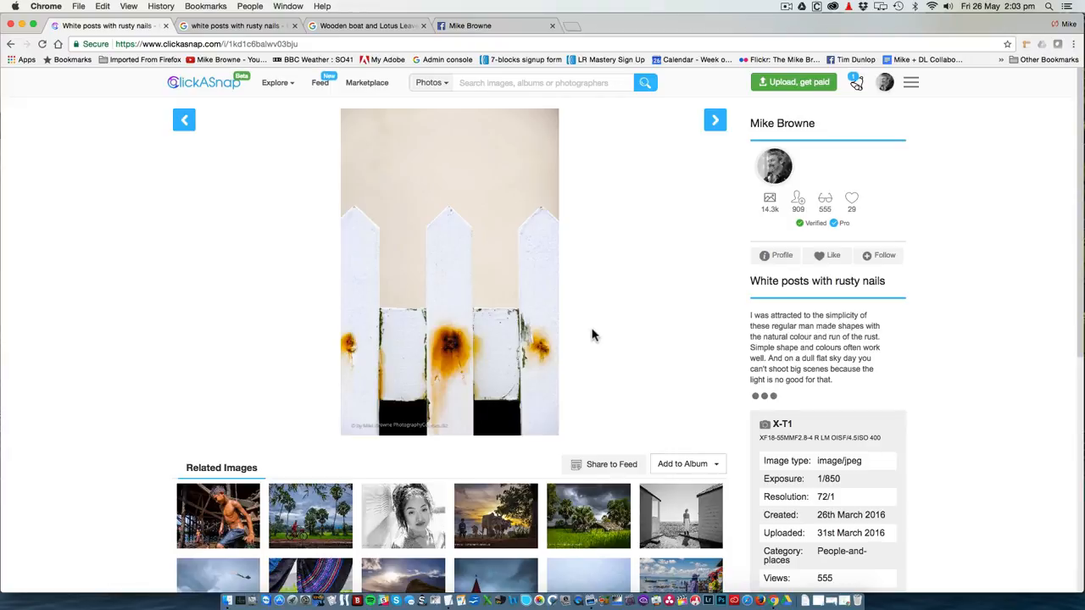
mouse_move(177, 64)
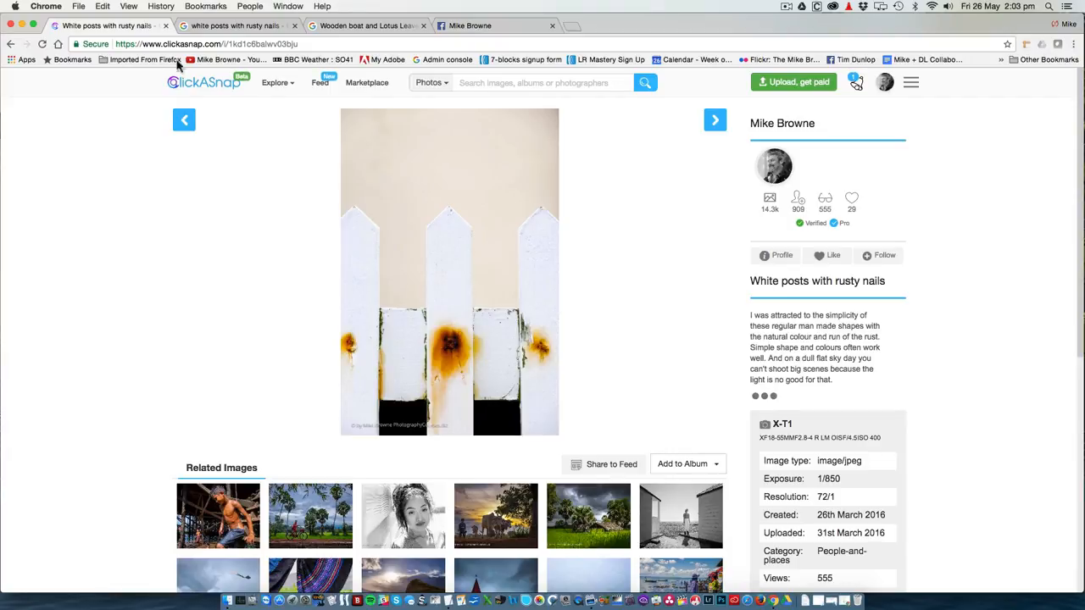
left_click(14, 44)
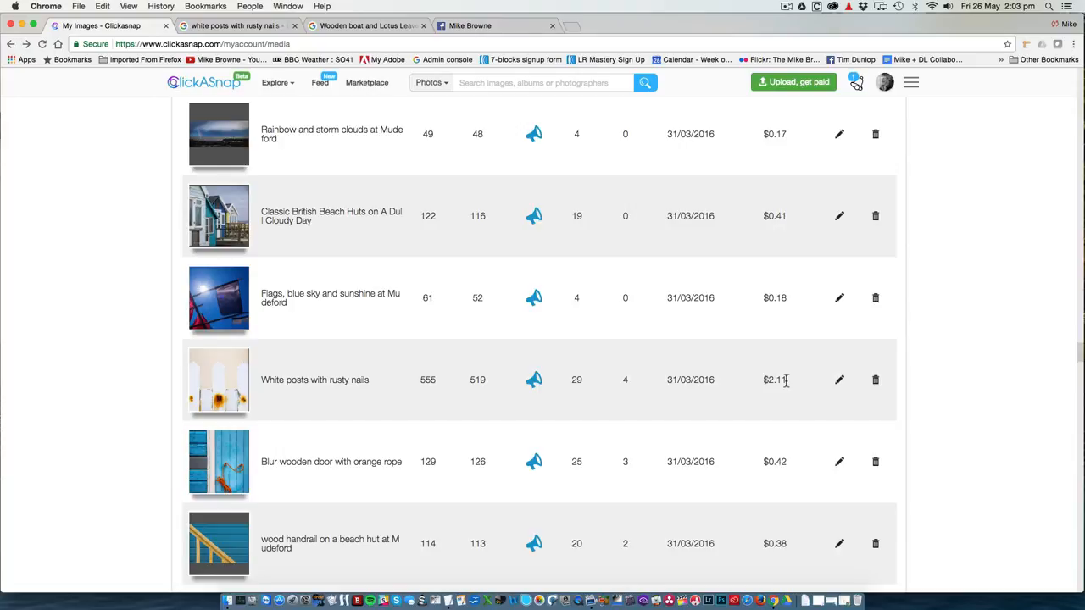
Step: Review the White posts photo's description and its Mudeford tag in the edit form
left_click(839, 380)
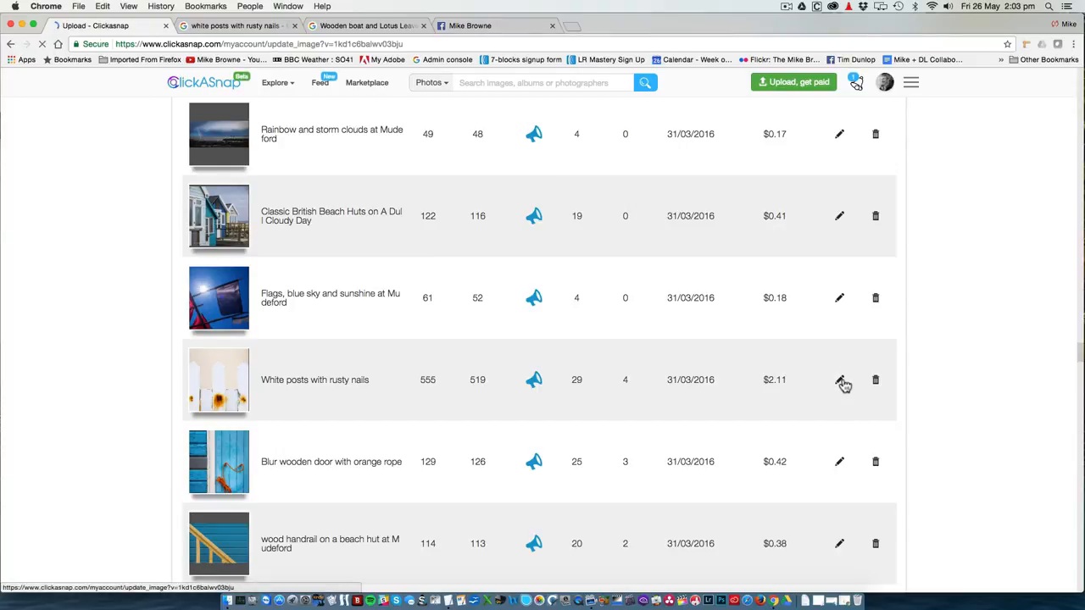
left_click(839, 380)
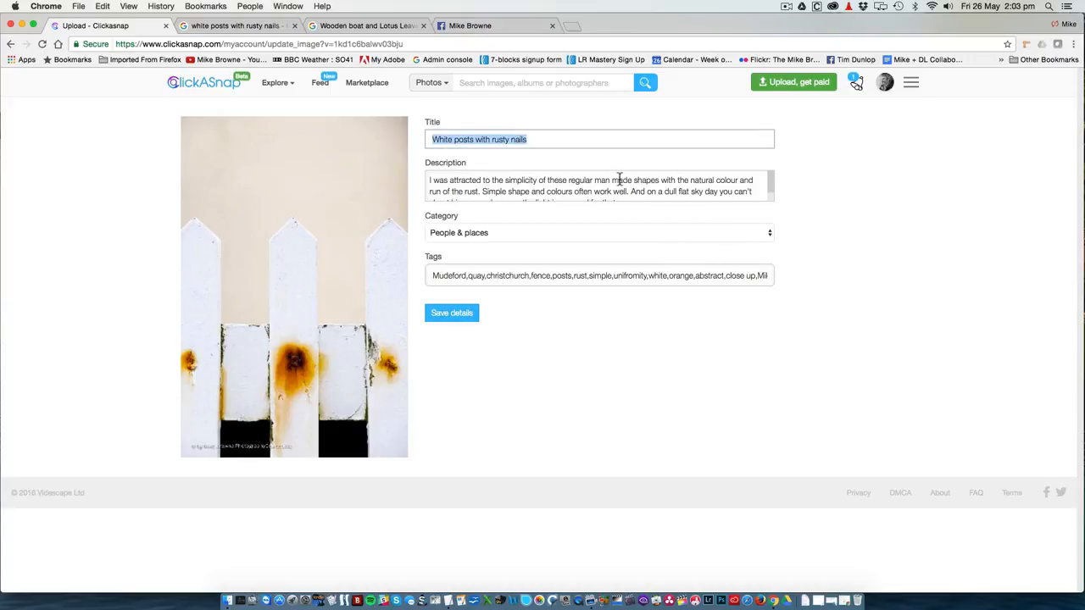
left_click(550, 190)
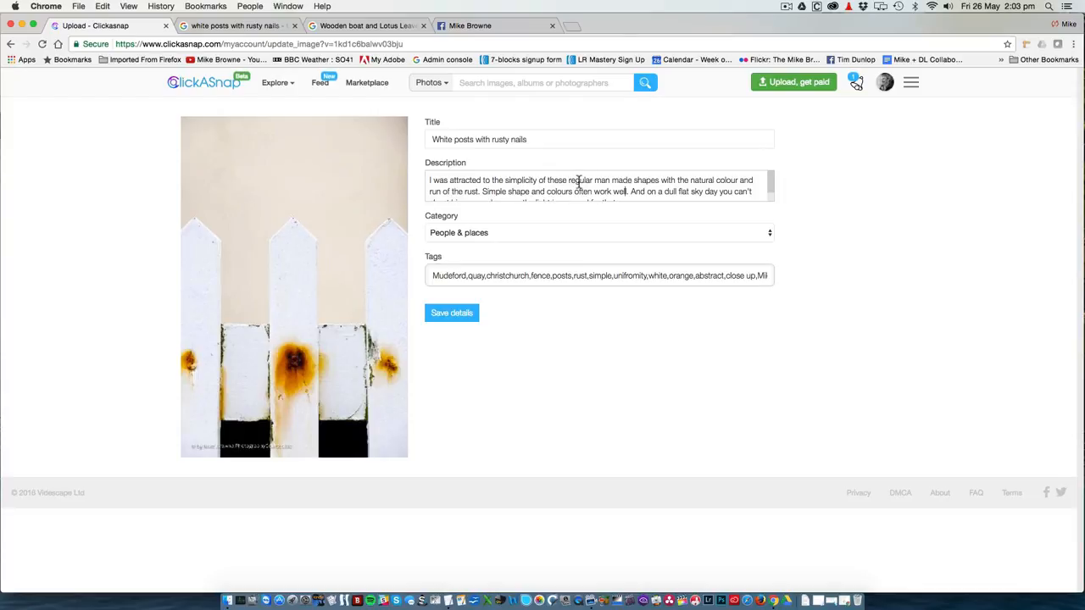
mouse_move(310, 308)
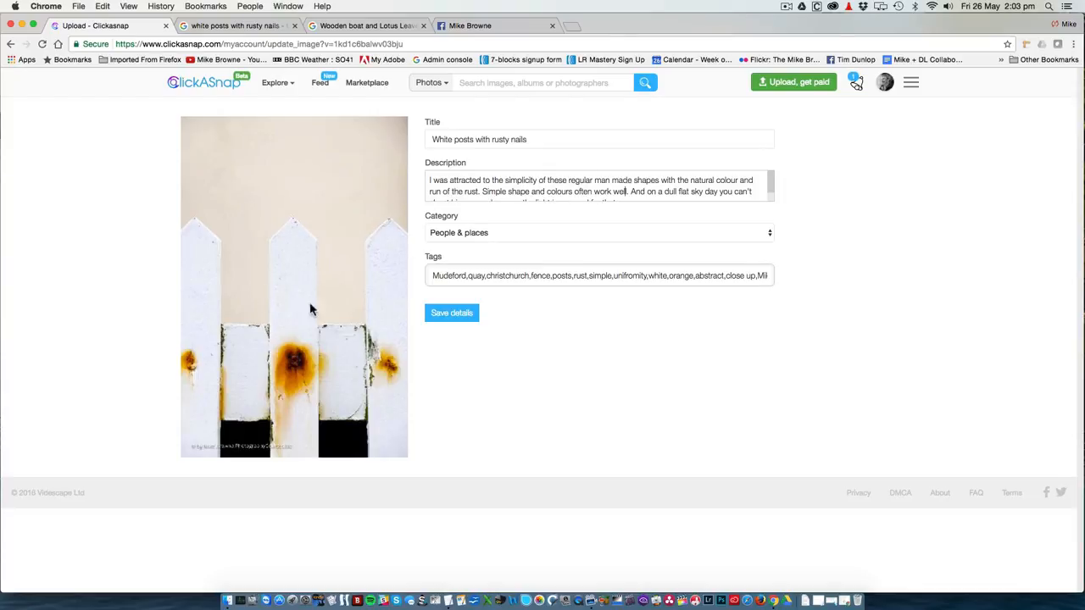
mouse_move(644, 360)
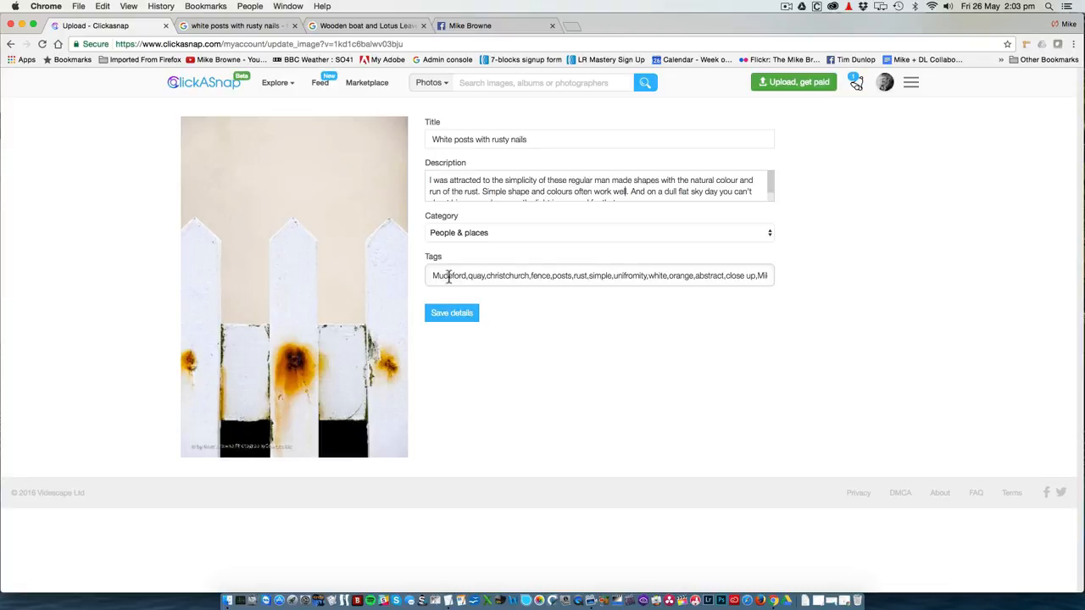
double_click(448, 274)
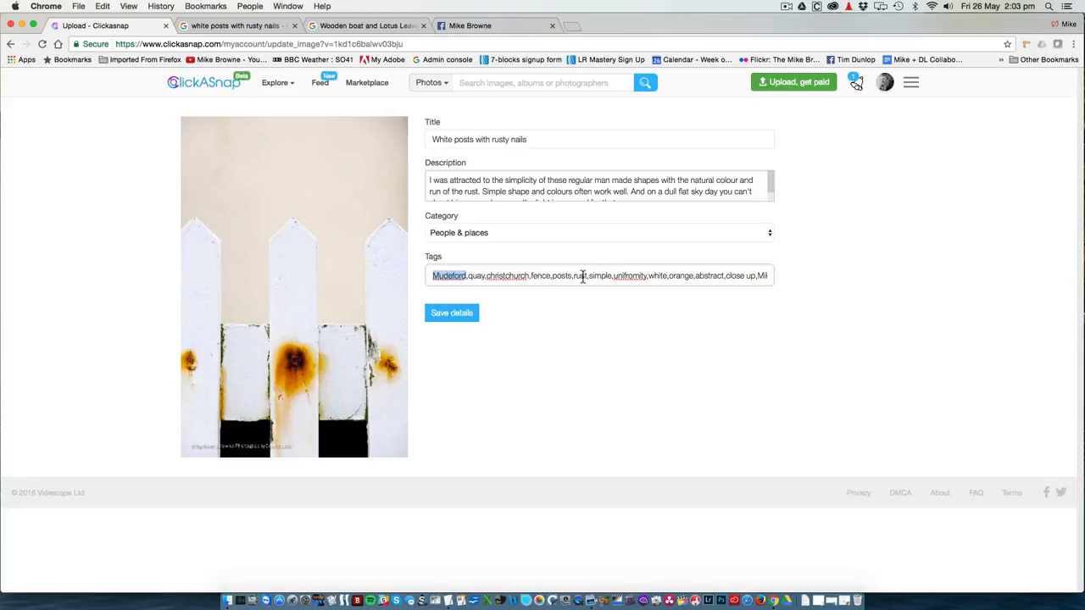
mouse_move(687, 277)
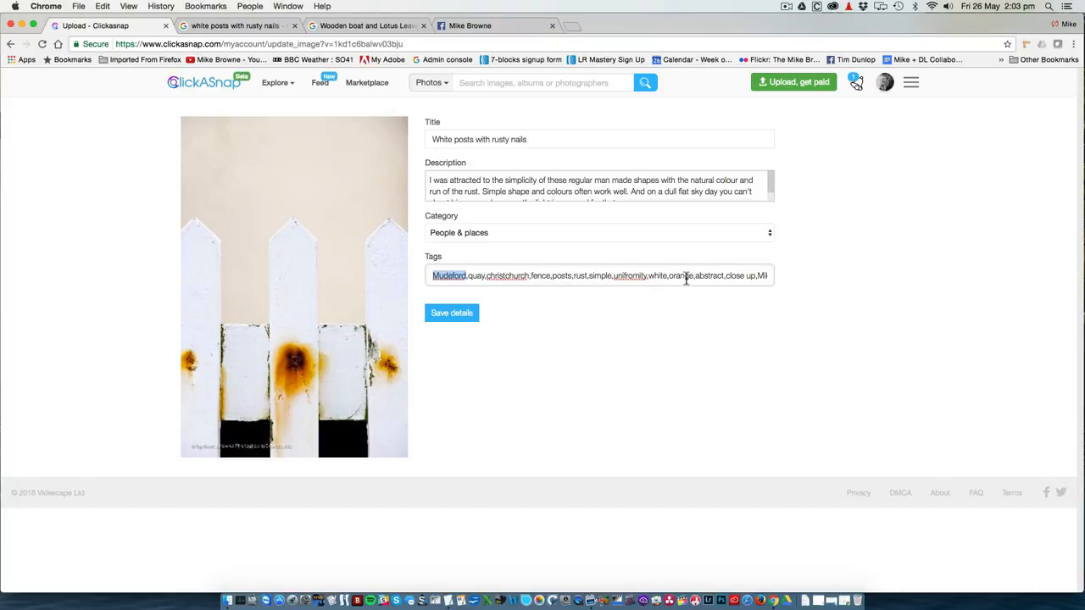